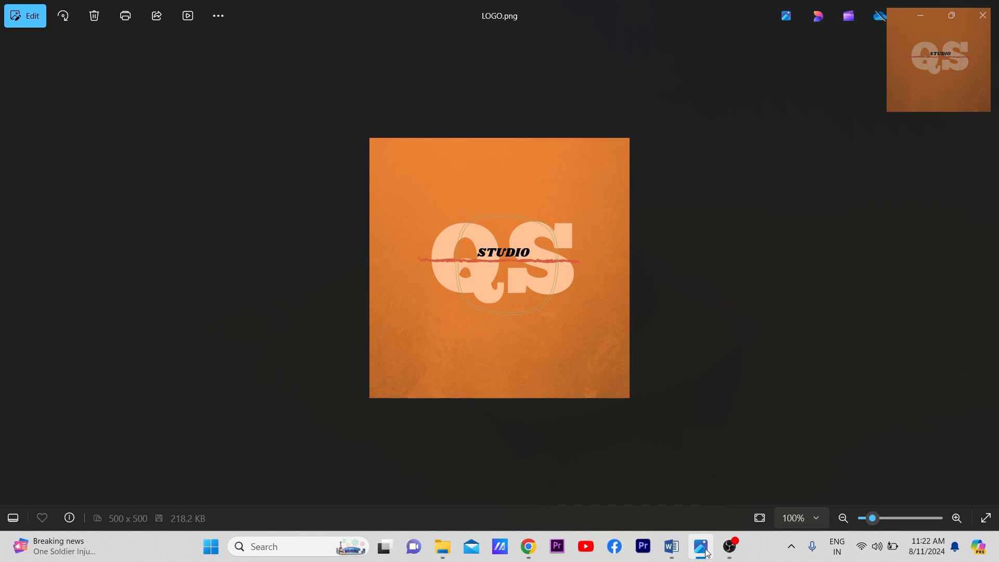
# Step: Bring up the NICMAR Delhi-NCR admissions page and scroll its campus details and legacy figures
pyautogui.click(527, 550)
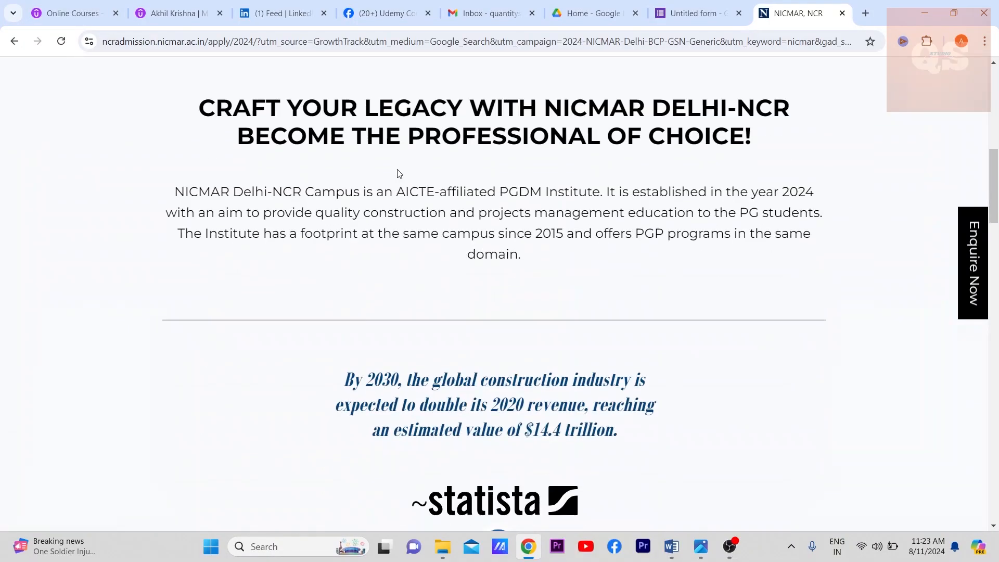
pyautogui.scroll(-3)
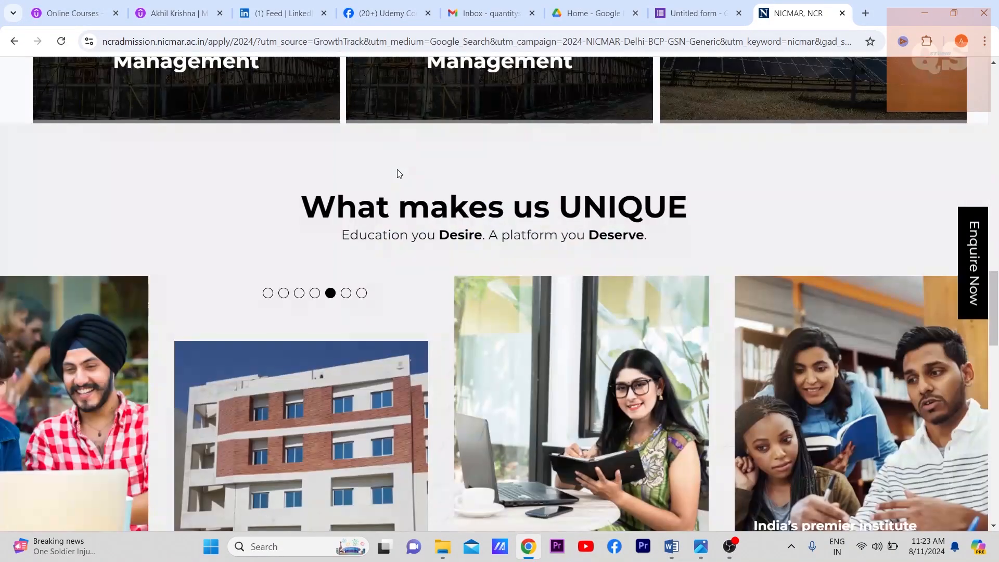
pyautogui.scroll(3)
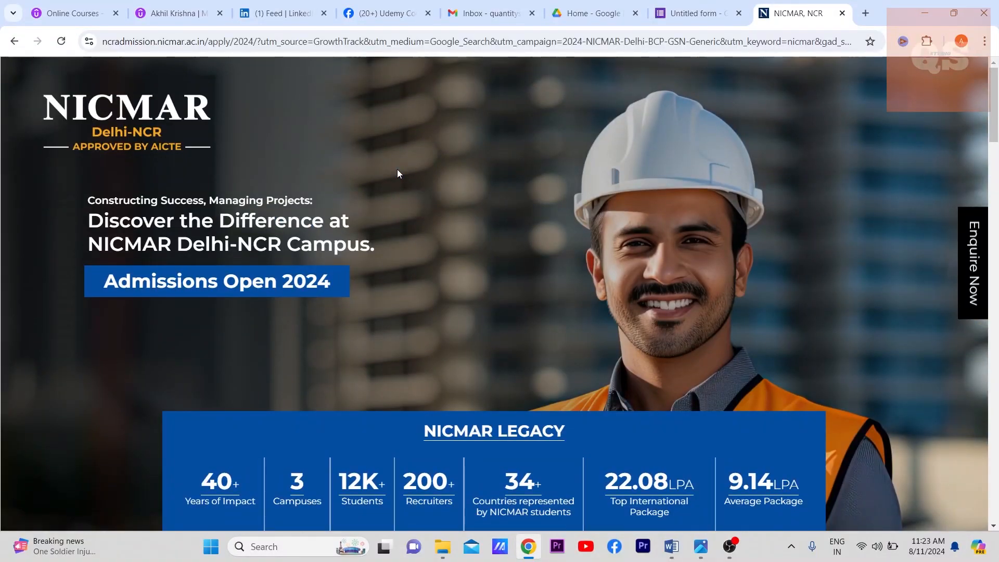
pyautogui.moveTo(176, 66)
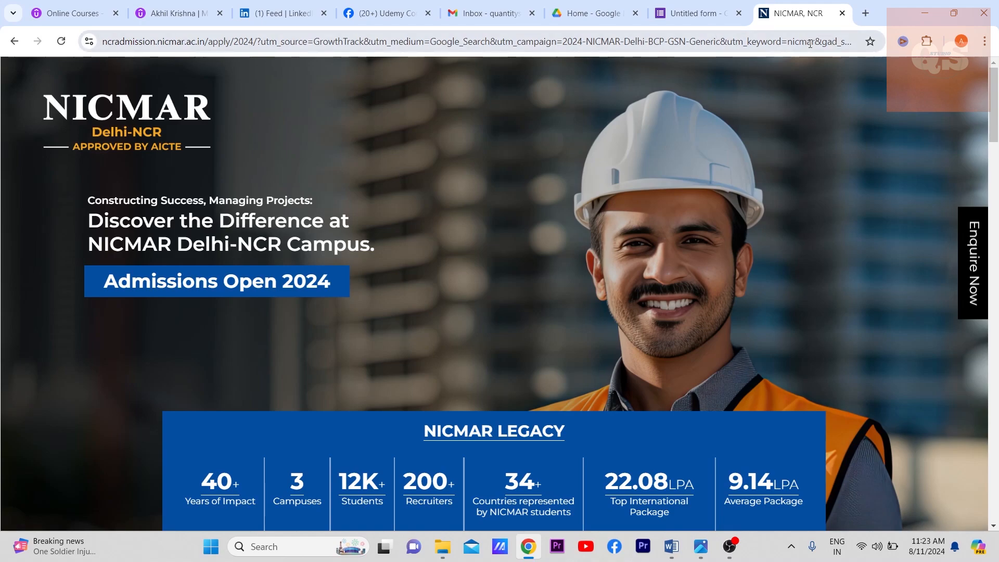
pyautogui.moveTo(865, 13)
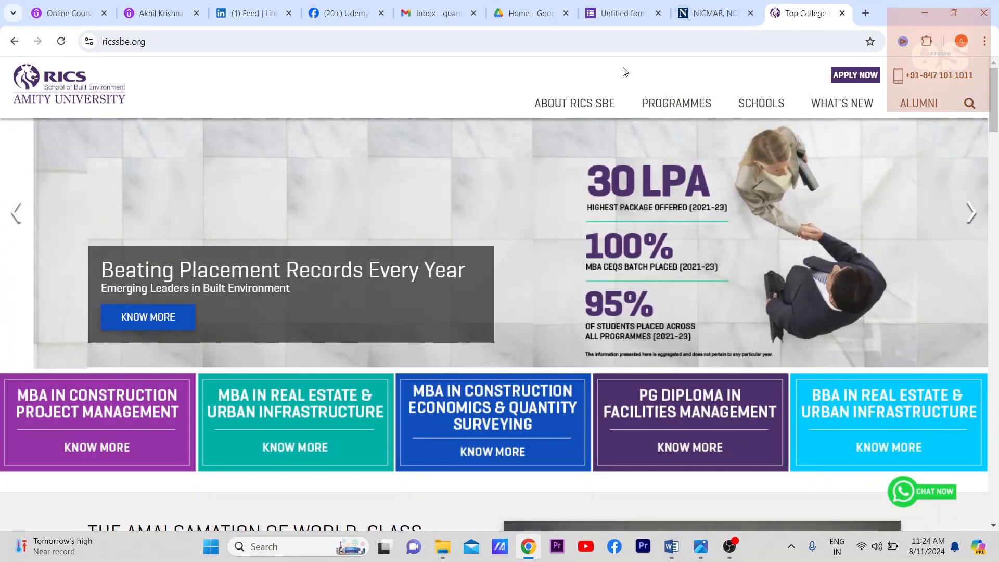
pyautogui.moveTo(161, 89)
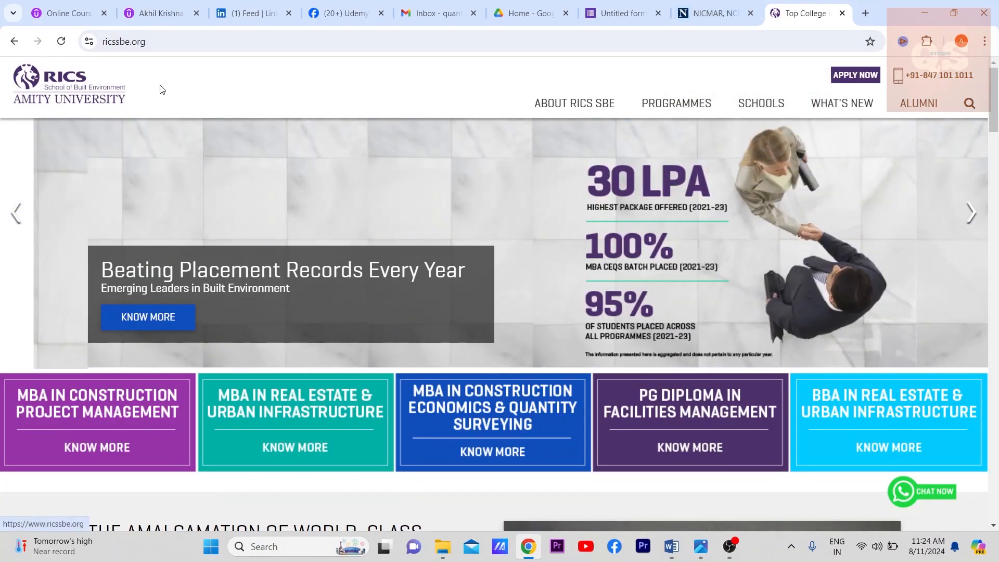
# Step: Review Akhil Krishna's Udemy profile: total students, reviews, and the six courses with prices
pyautogui.click(184, 12)
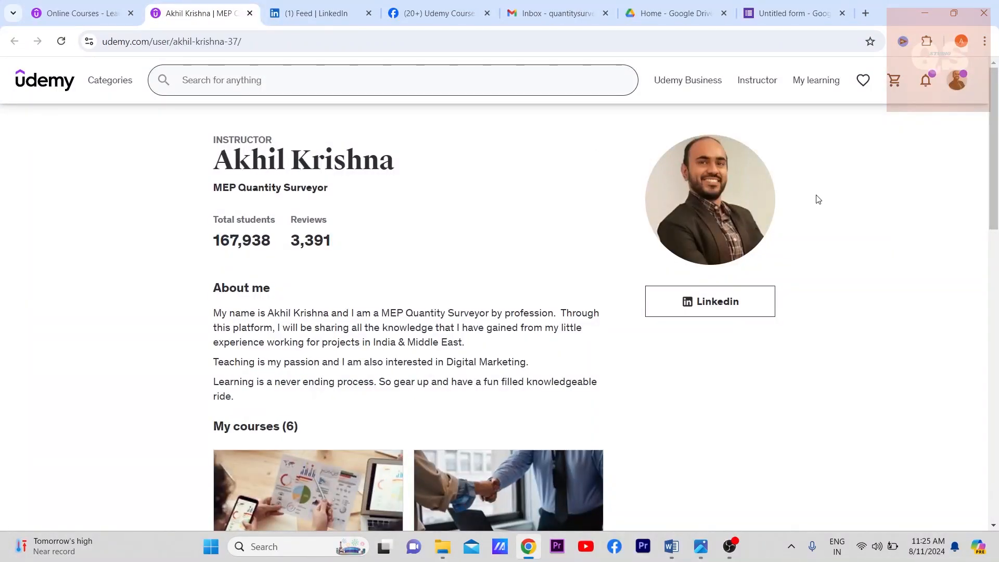
pyautogui.scroll(-3)
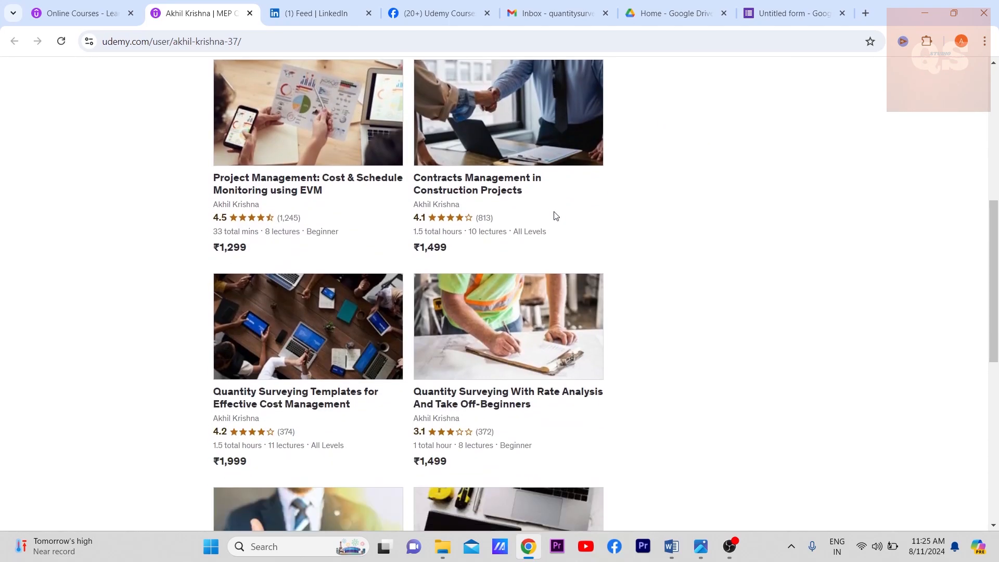
pyautogui.scroll(-3)
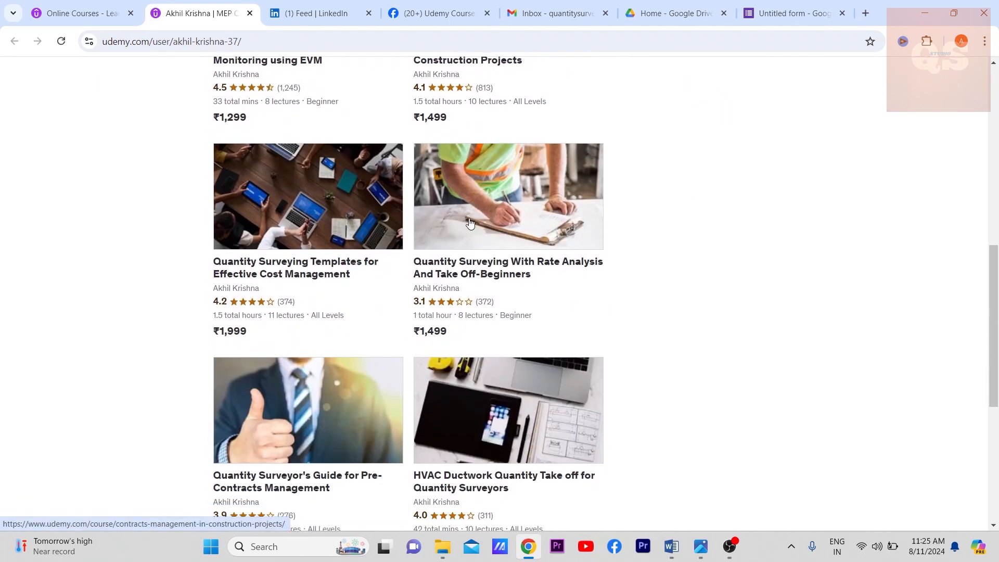
pyautogui.scroll(3)
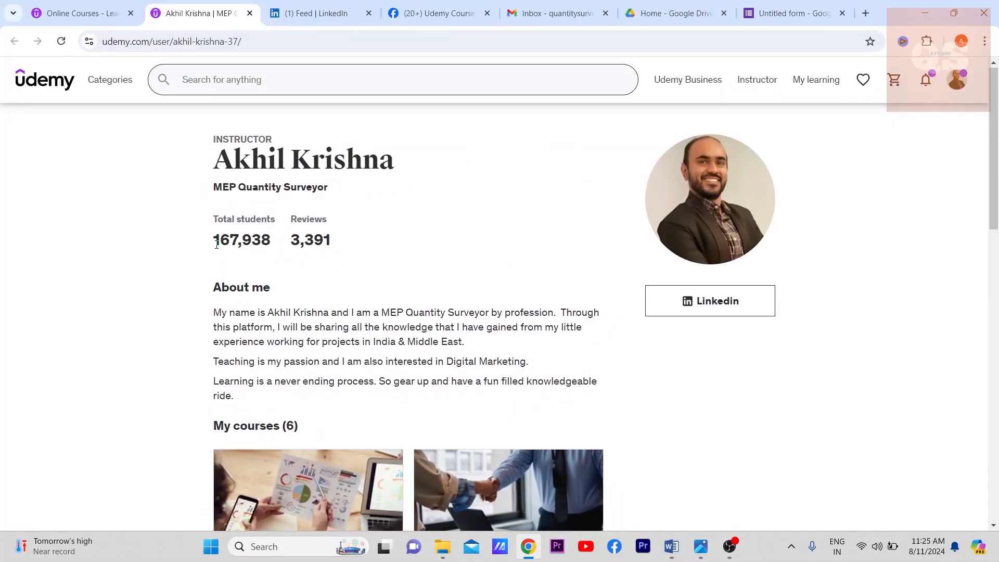
pyautogui.moveTo(341, 241)
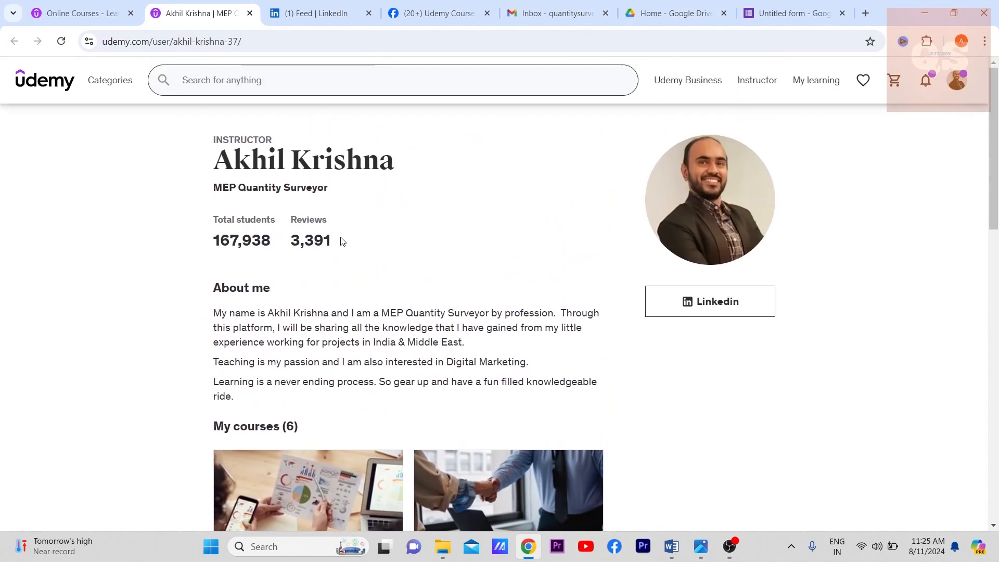
pyautogui.scroll(-3)
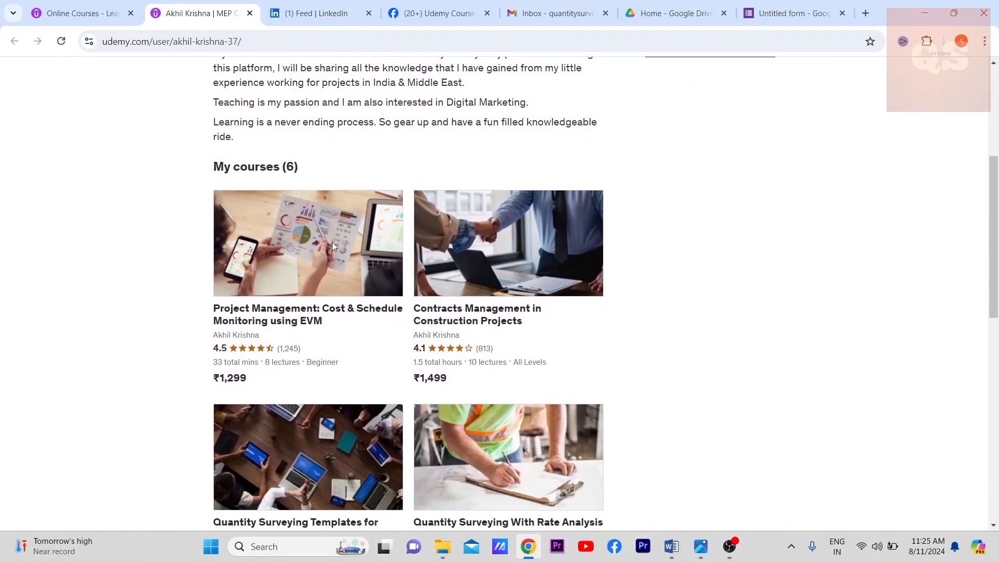
pyautogui.scroll(-3)
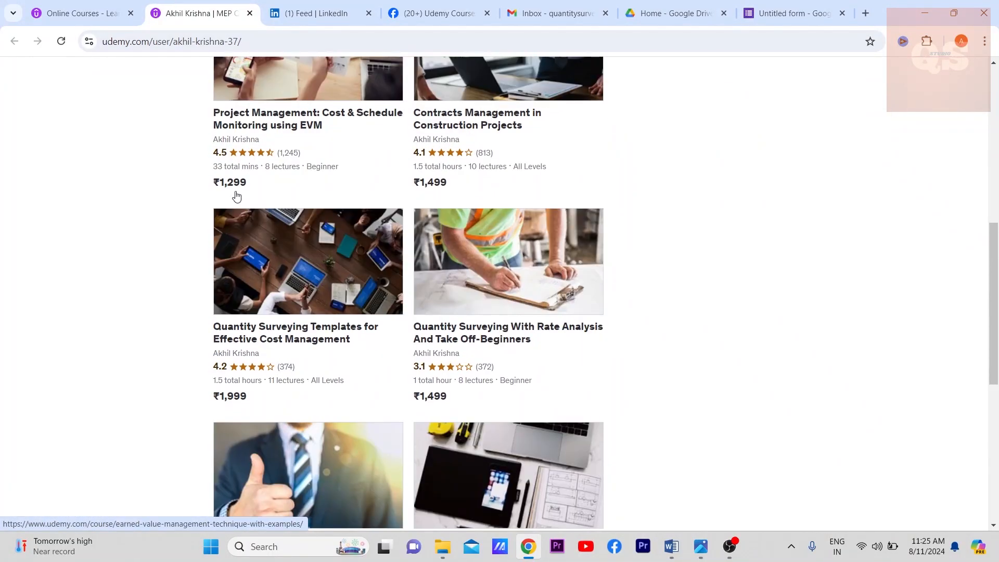
pyautogui.moveTo(244, 199)
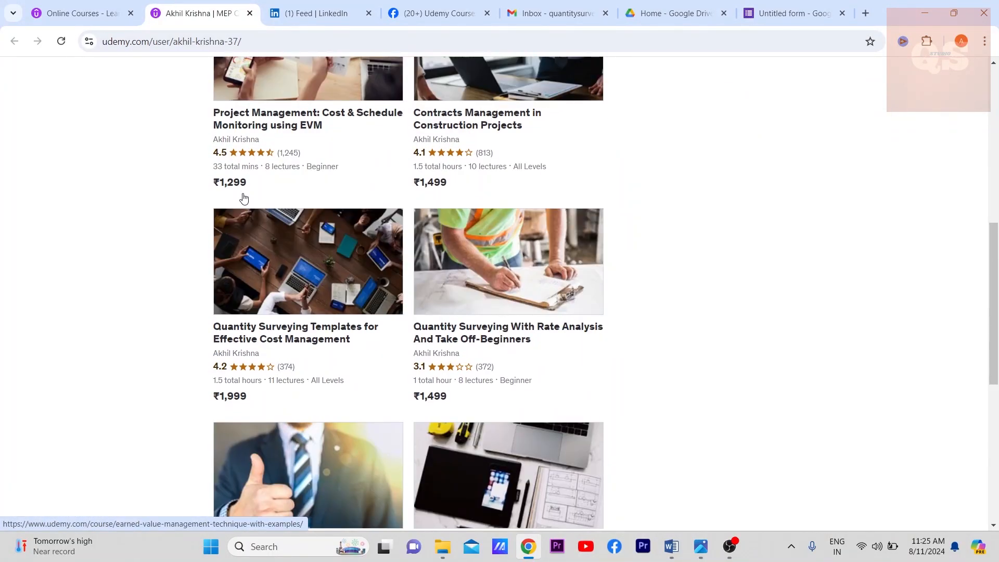
pyautogui.scroll(3)
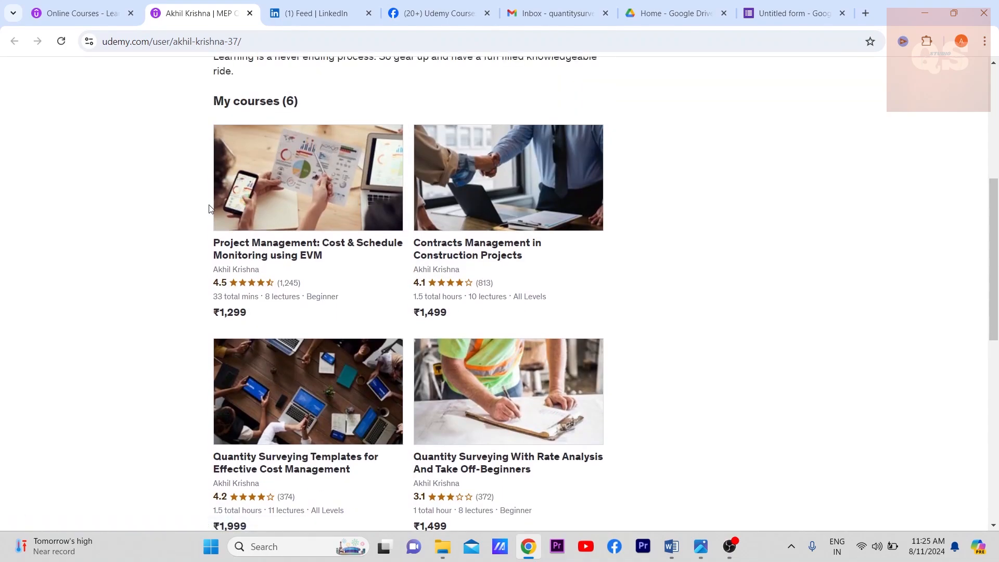
pyautogui.moveTo(205, 211)
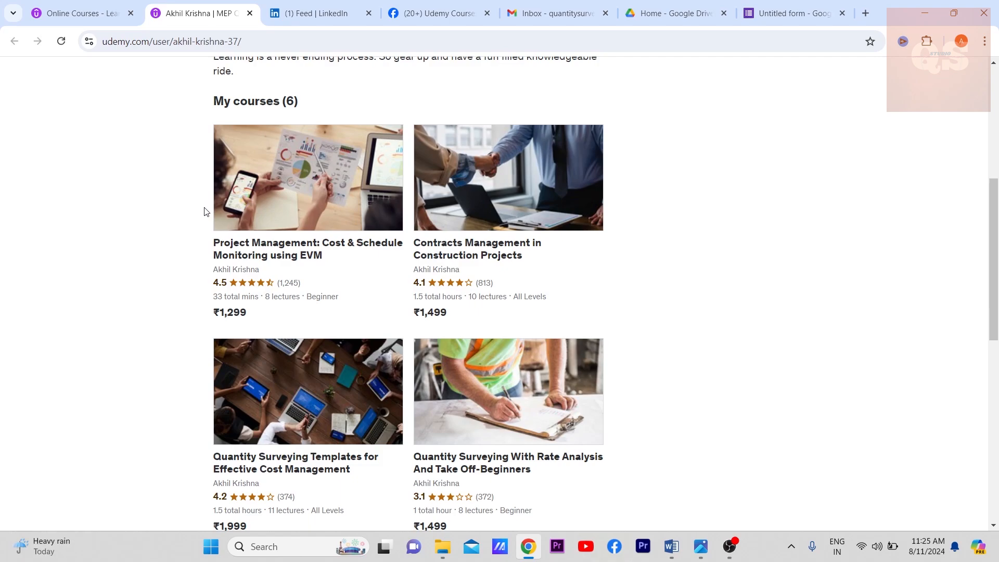
pyautogui.moveTo(236, 335)
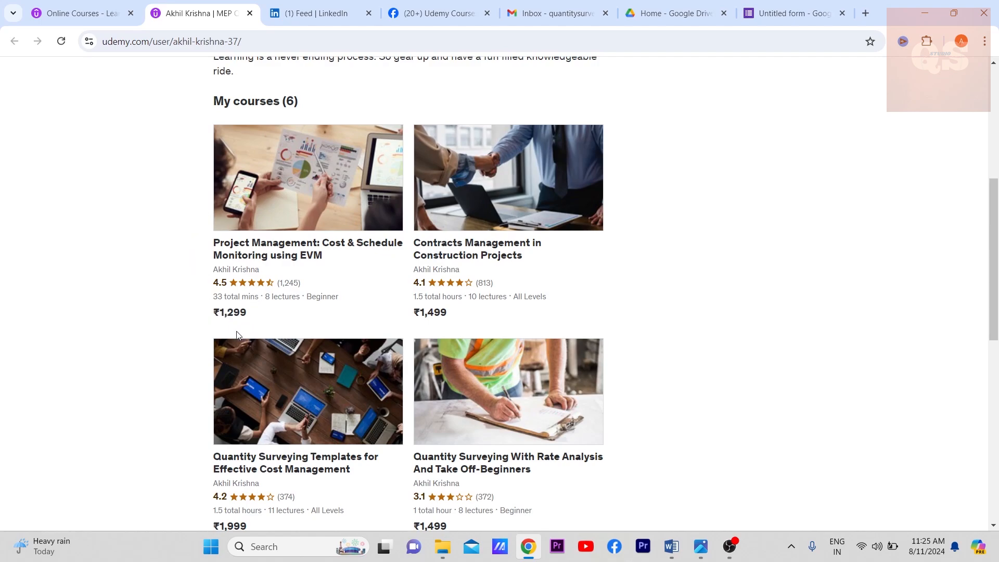
pyautogui.moveTo(317, 255)
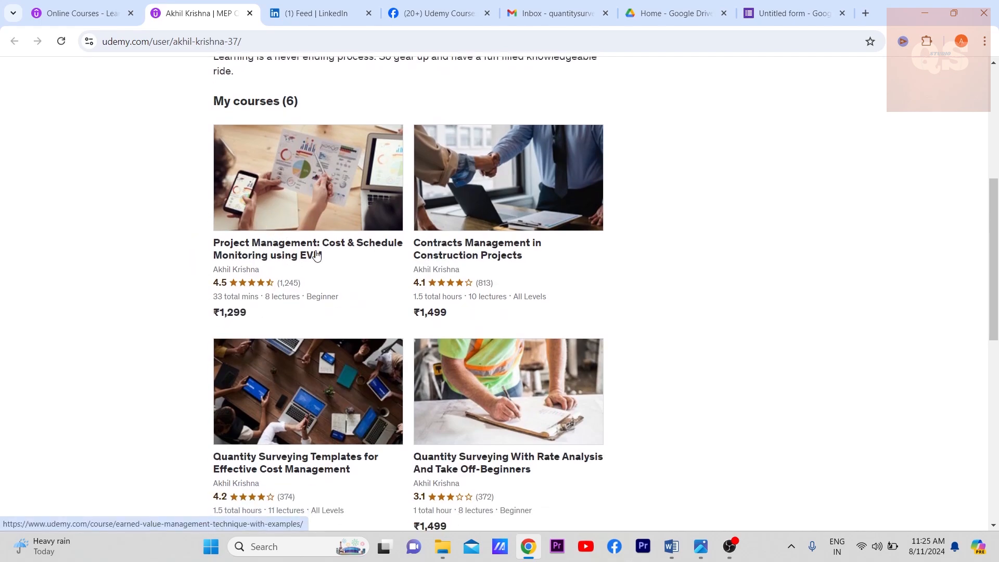
pyautogui.moveTo(318, 266)
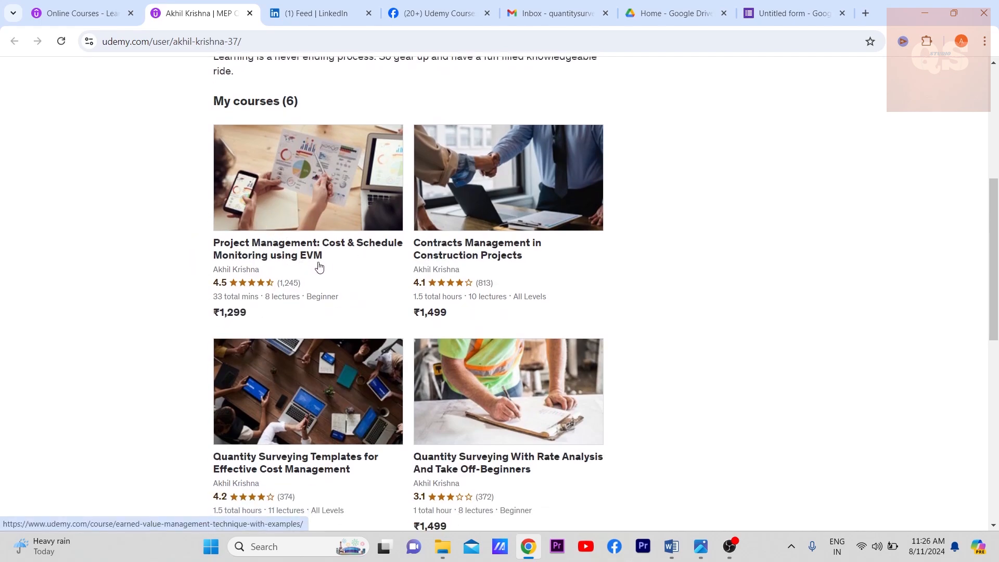
# Step: Scroll to the last course row, Pre-Contracts Management (₹1,499) and HVAC Ductwork Take-off (₹1,299)
pyautogui.scroll(-3)
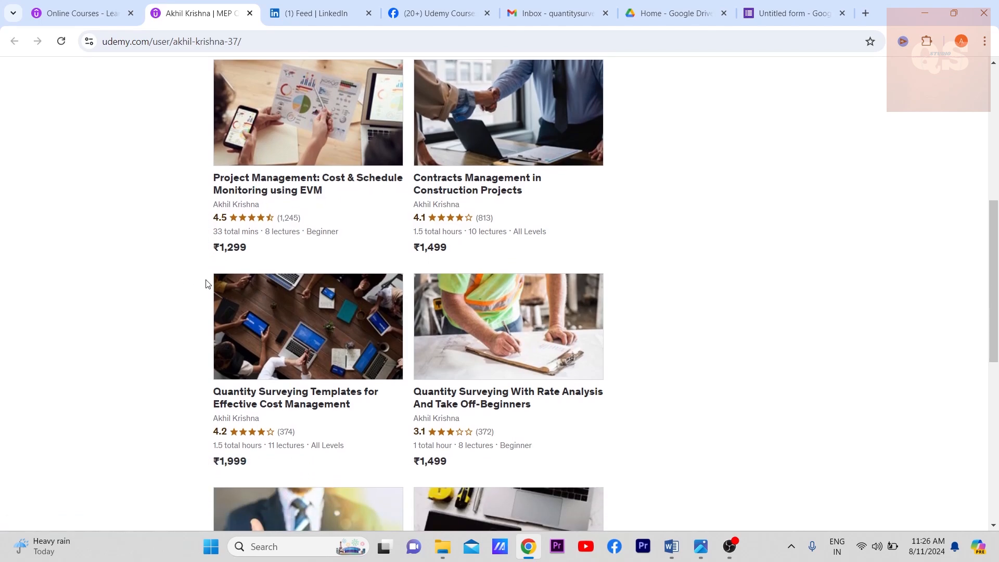
pyautogui.scroll(3)
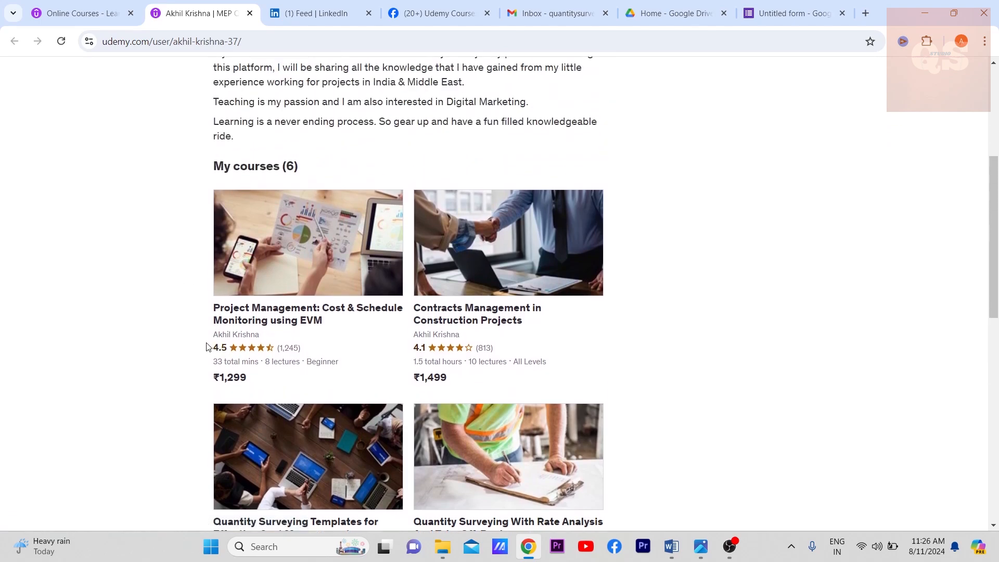
pyautogui.scroll(-3)
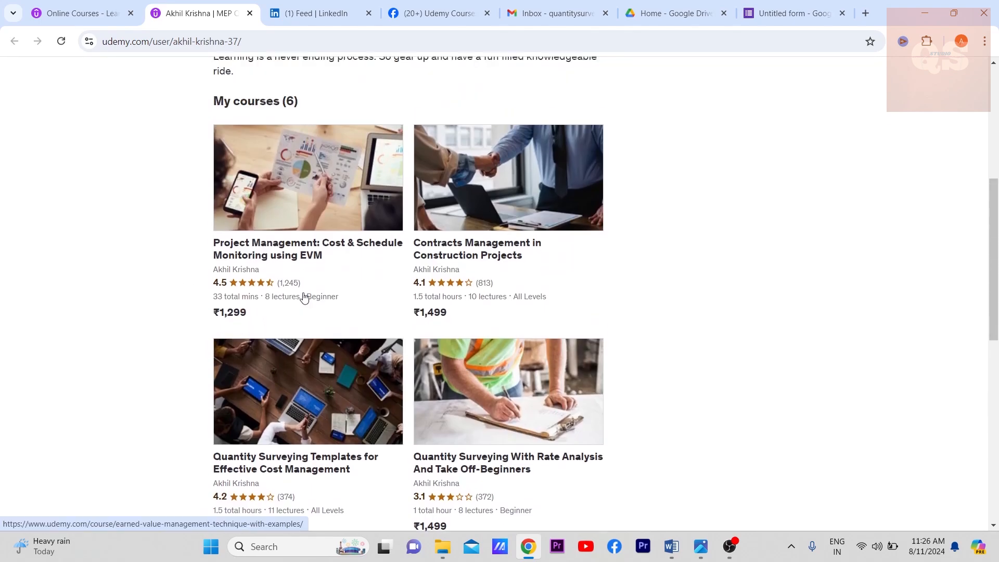
pyautogui.moveTo(590, 251)
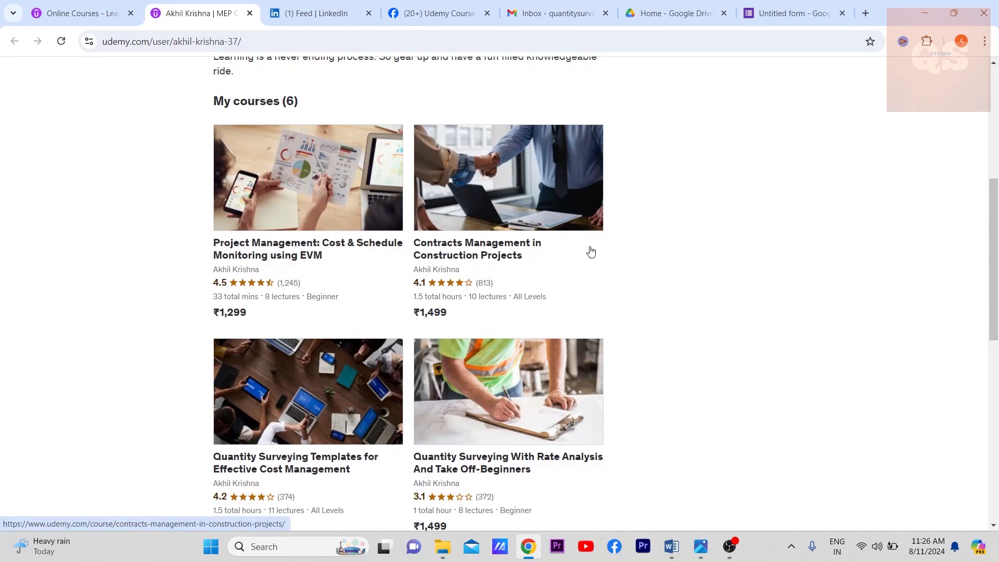
pyautogui.moveTo(558, 255)
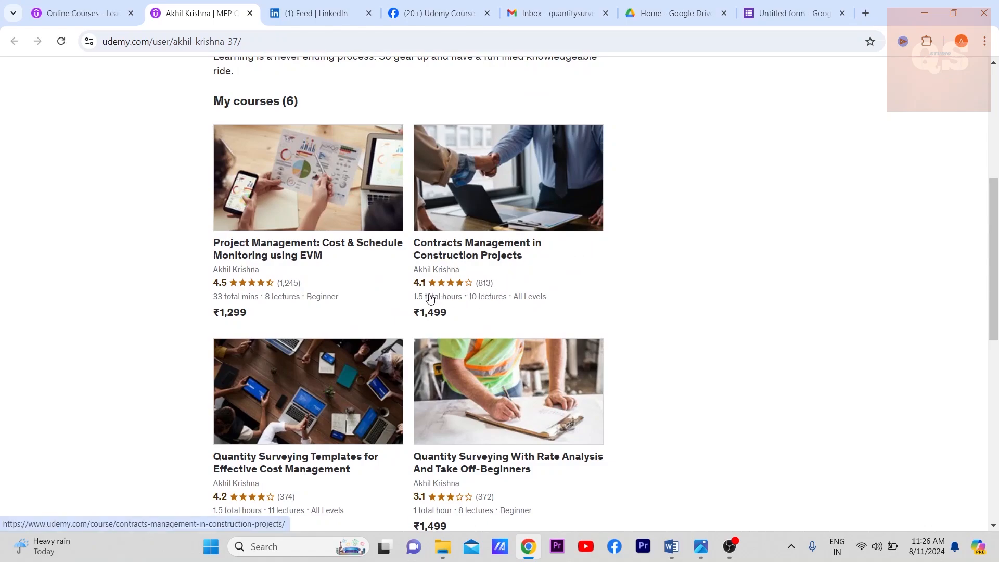
pyautogui.moveTo(577, 272)
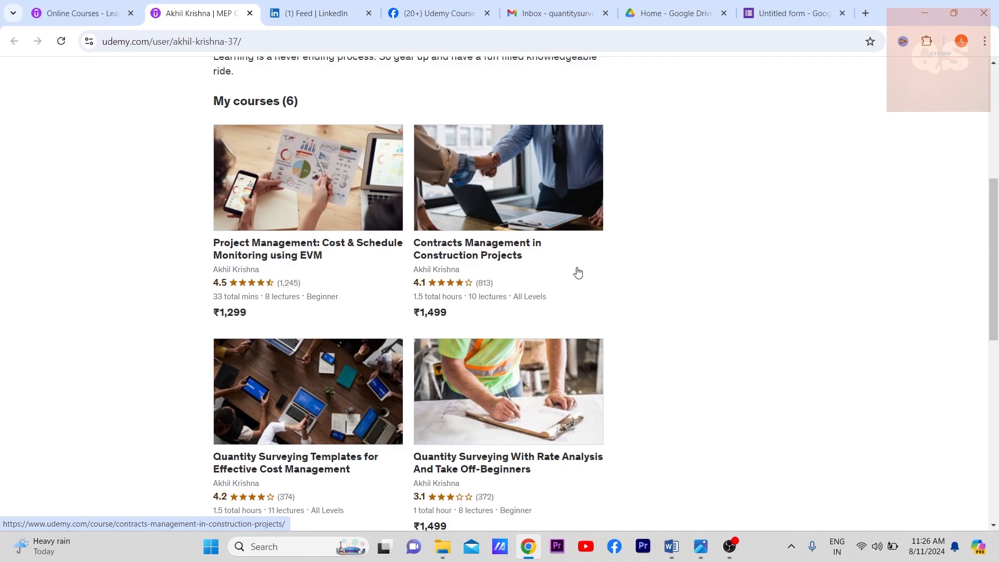
pyautogui.scroll(-3)
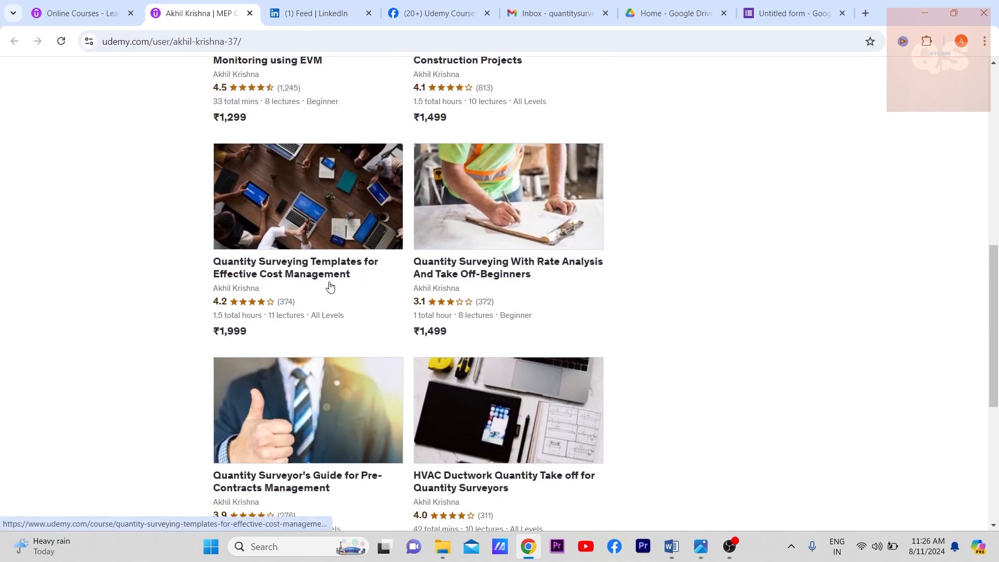
pyautogui.moveTo(211, 312)
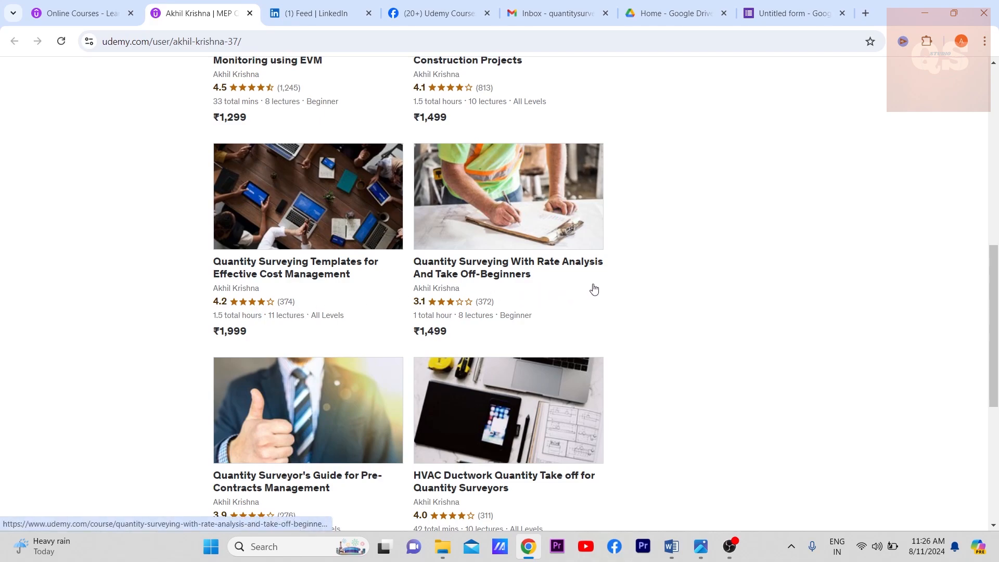
pyautogui.moveTo(571, 298)
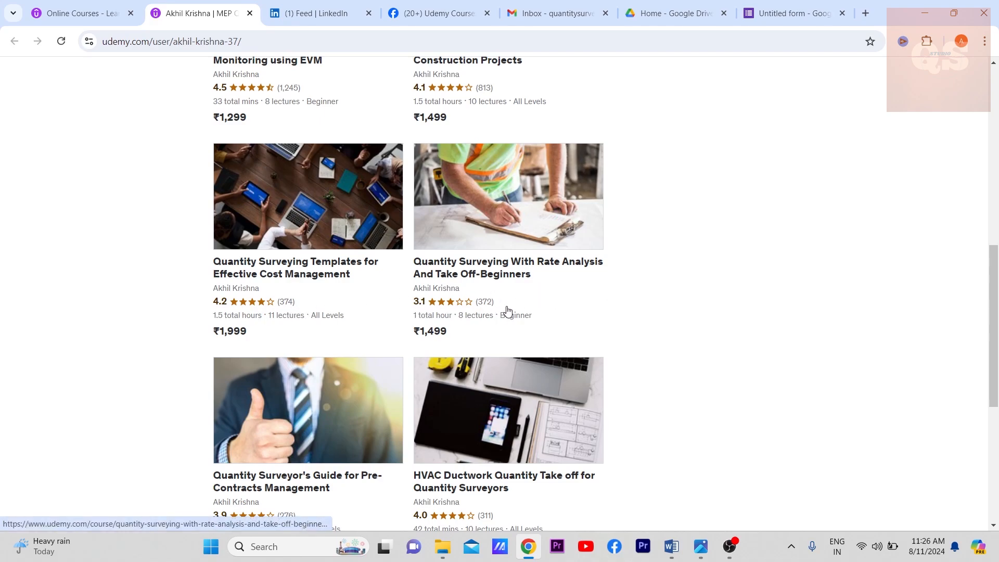
pyautogui.scroll(-3)
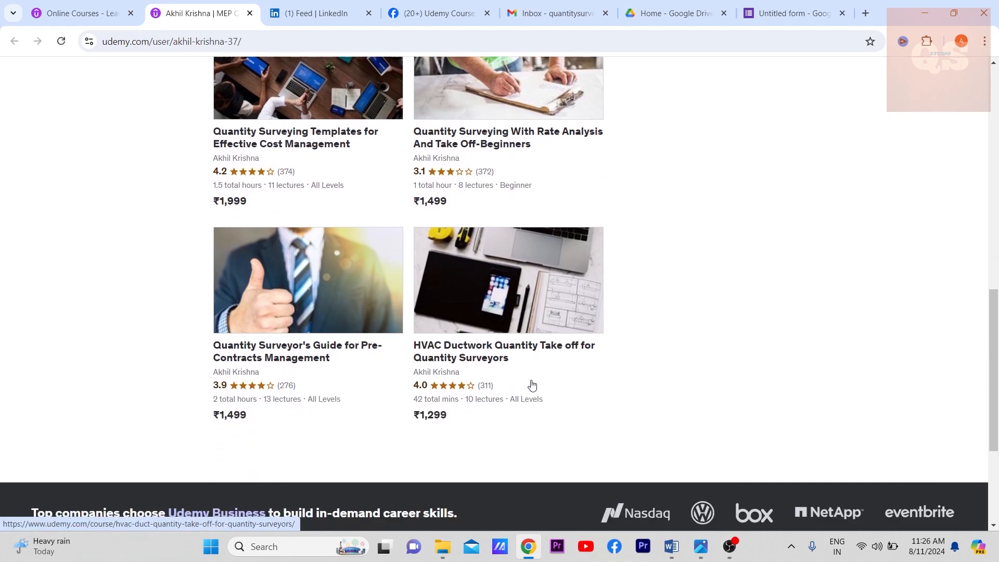
pyautogui.moveTo(454, 279)
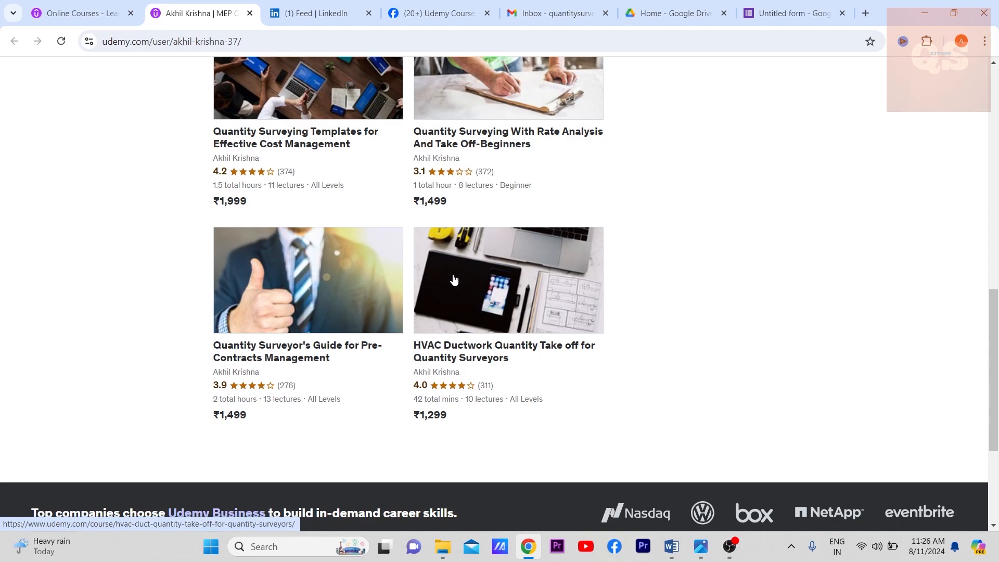
pyautogui.moveTo(526, 358)
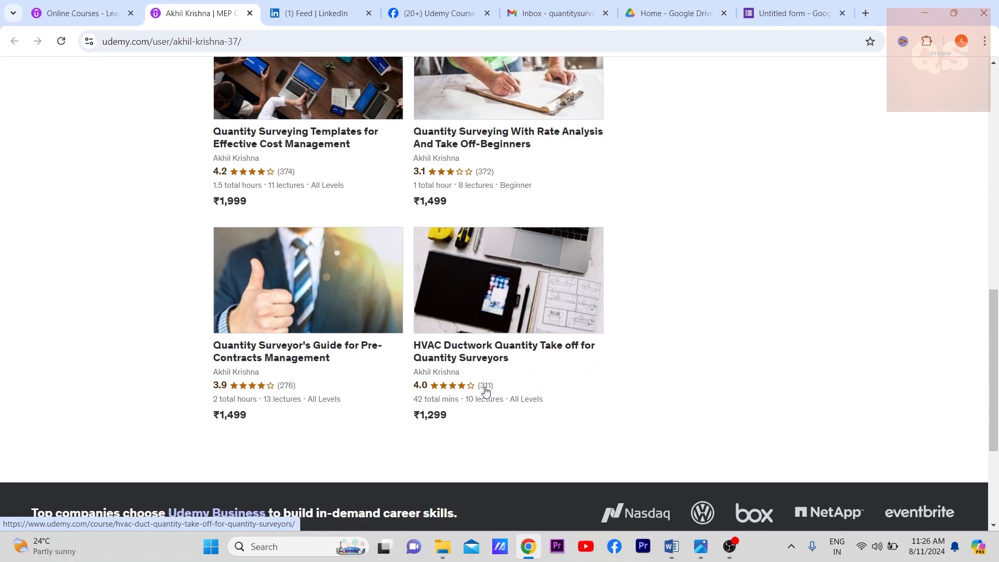
pyautogui.moveTo(648, 363)
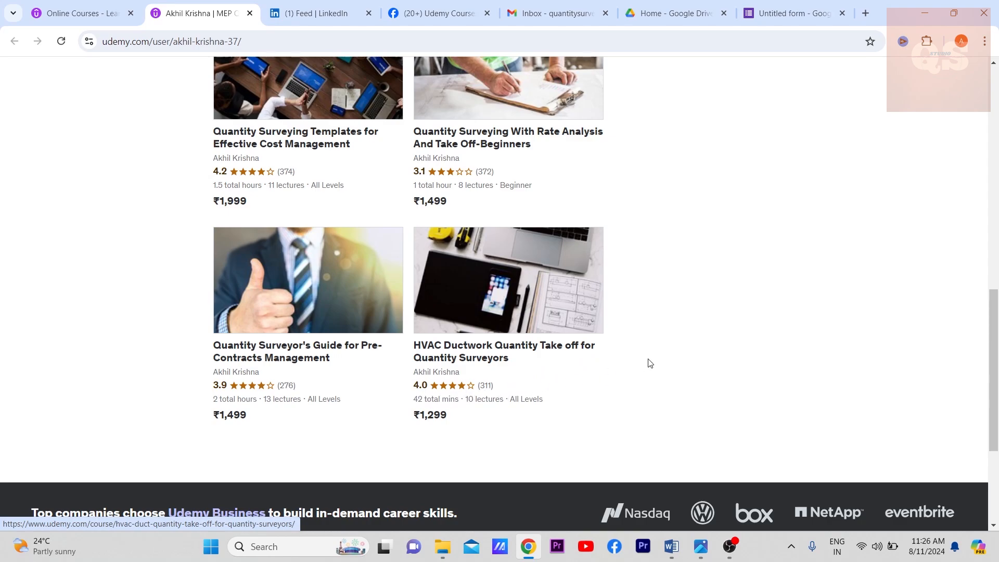
pyautogui.moveTo(645, 315)
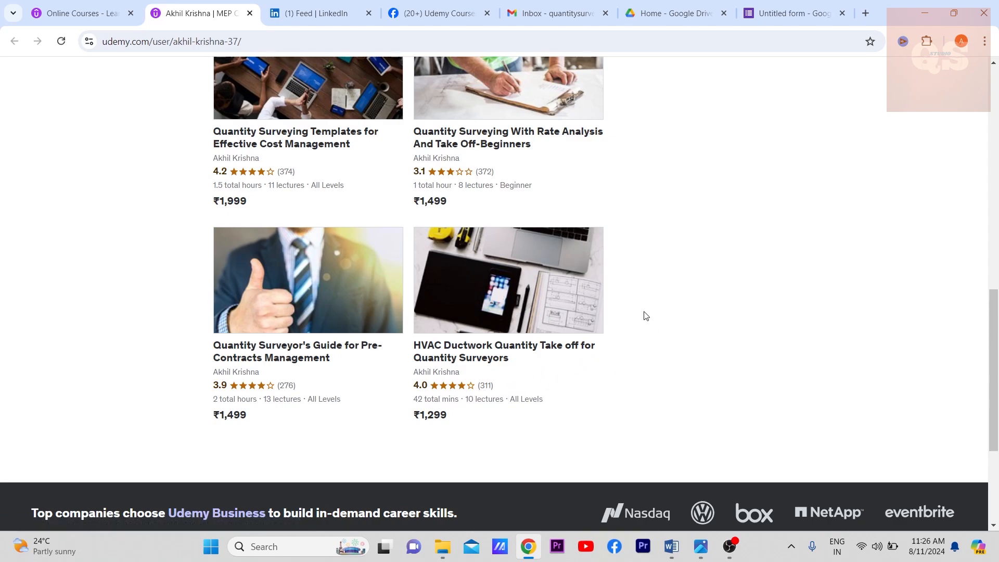
# Step: View the Students performance map covering learners in 196 countries and 66 languages
pyautogui.click(76, 13)
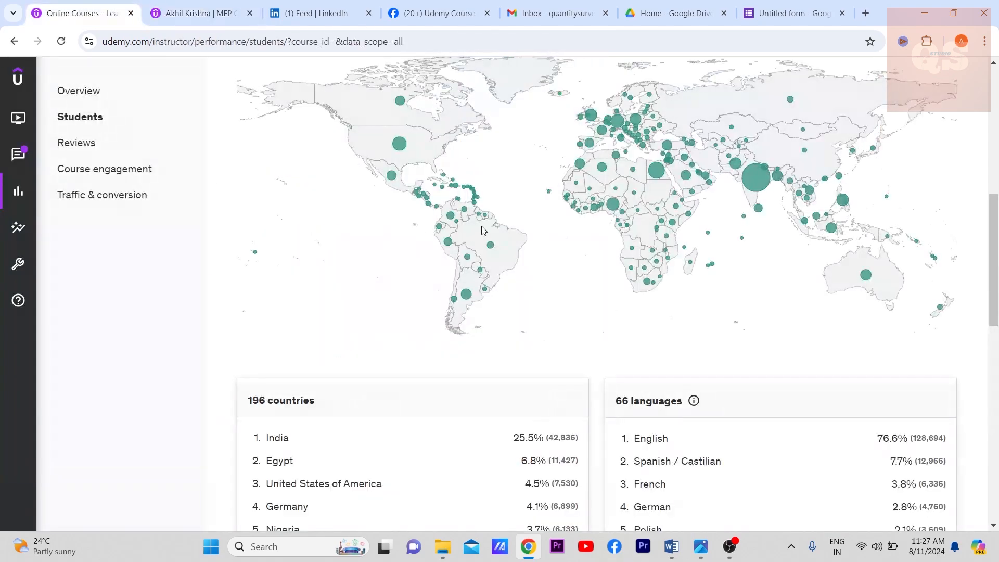
pyautogui.scroll(-3)
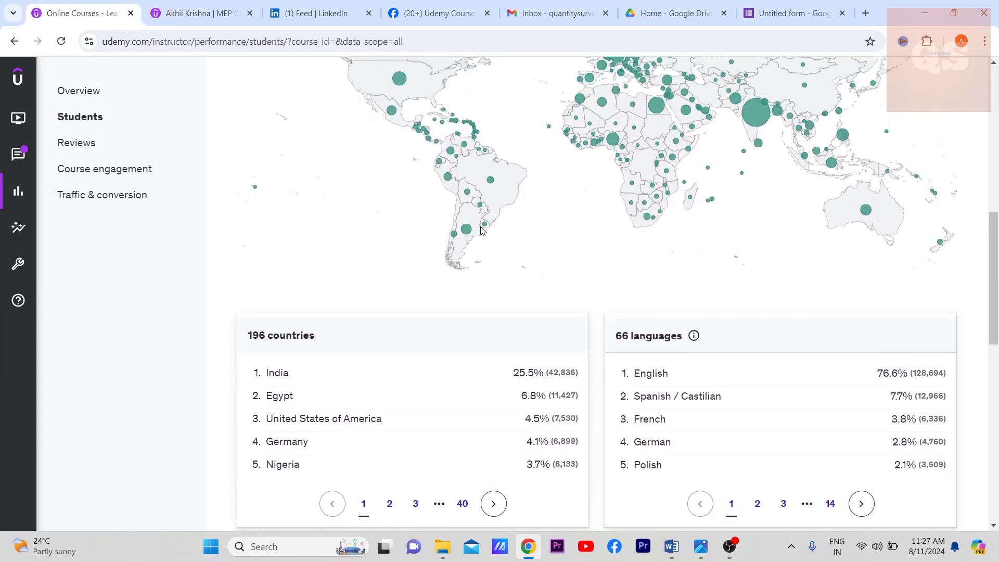
pyautogui.moveTo(244, 343)
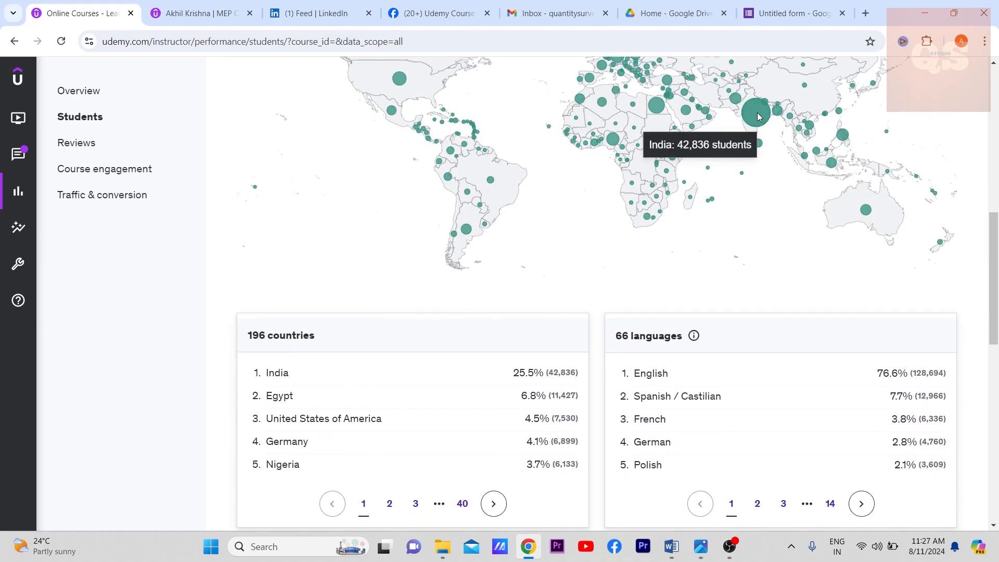
pyautogui.moveTo(625, 174)
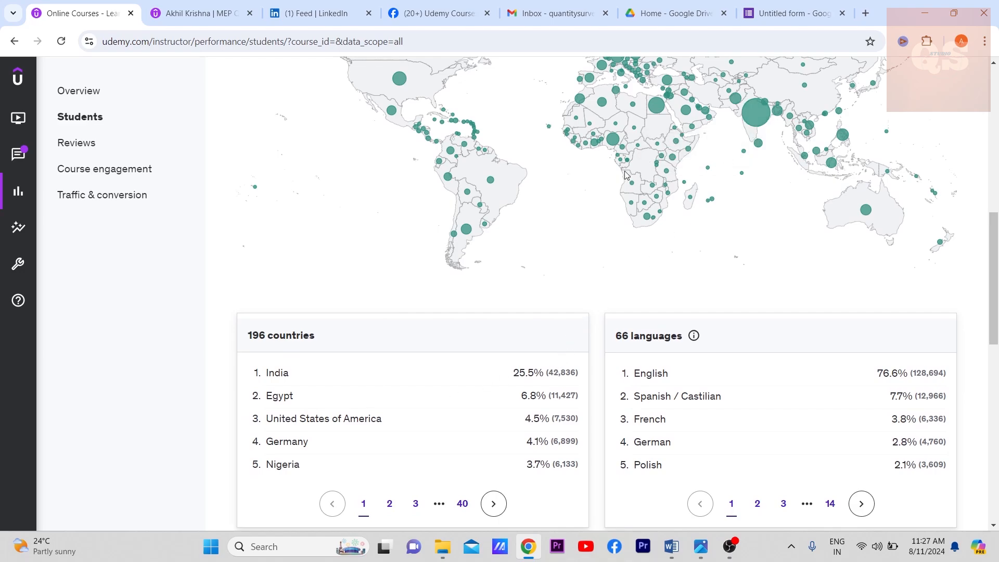
pyautogui.moveTo(505, 406)
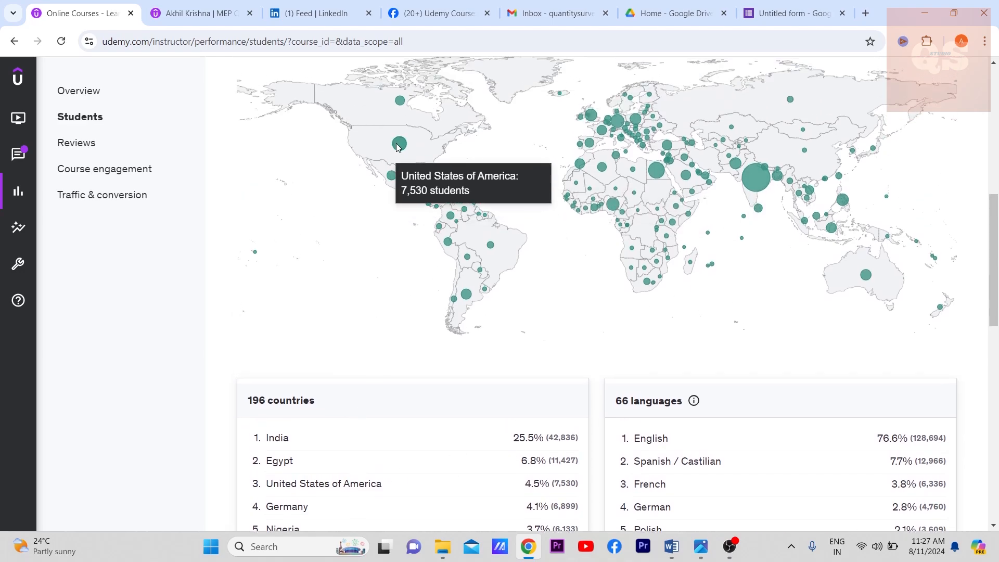
pyautogui.scroll(-3)
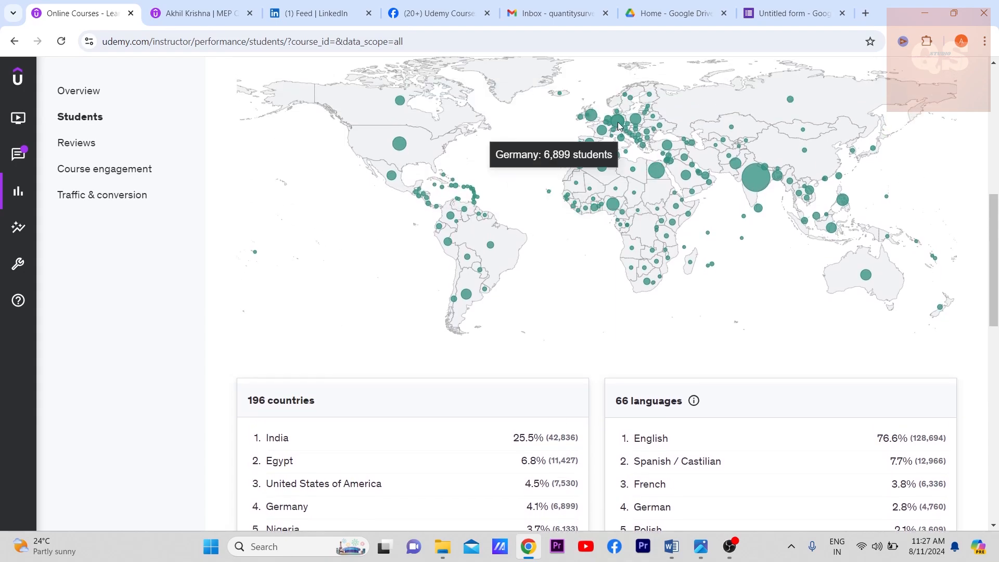
pyautogui.scroll(-3)
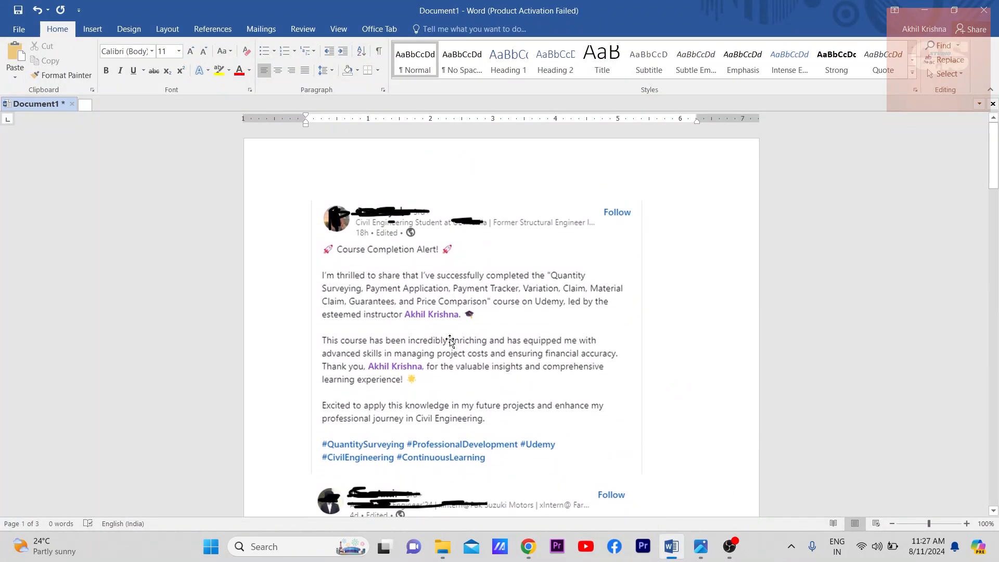
# Step: Scroll through the learners' LinkedIn course-completion posts in the Word document
pyautogui.scroll(-3)
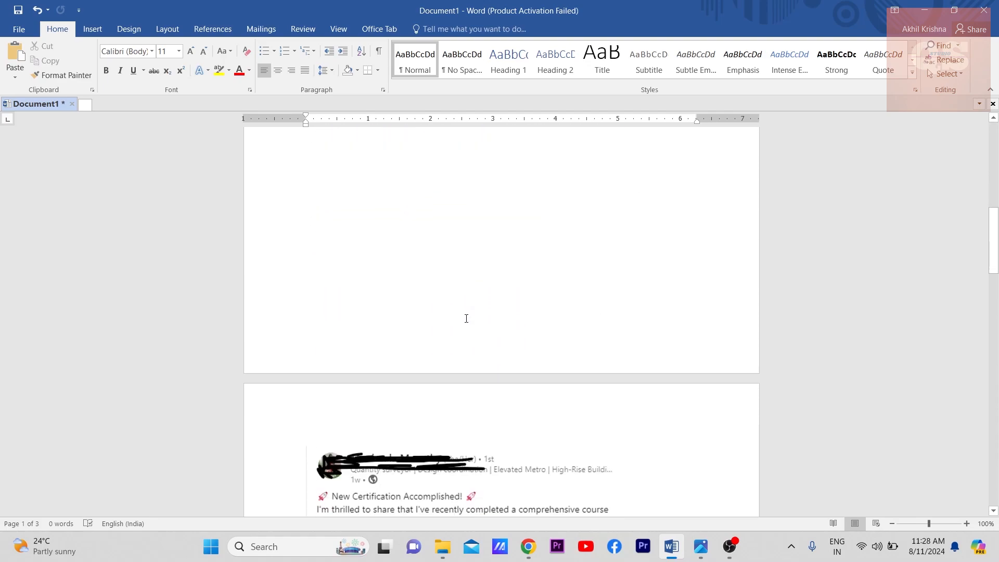
pyautogui.scroll(-3)
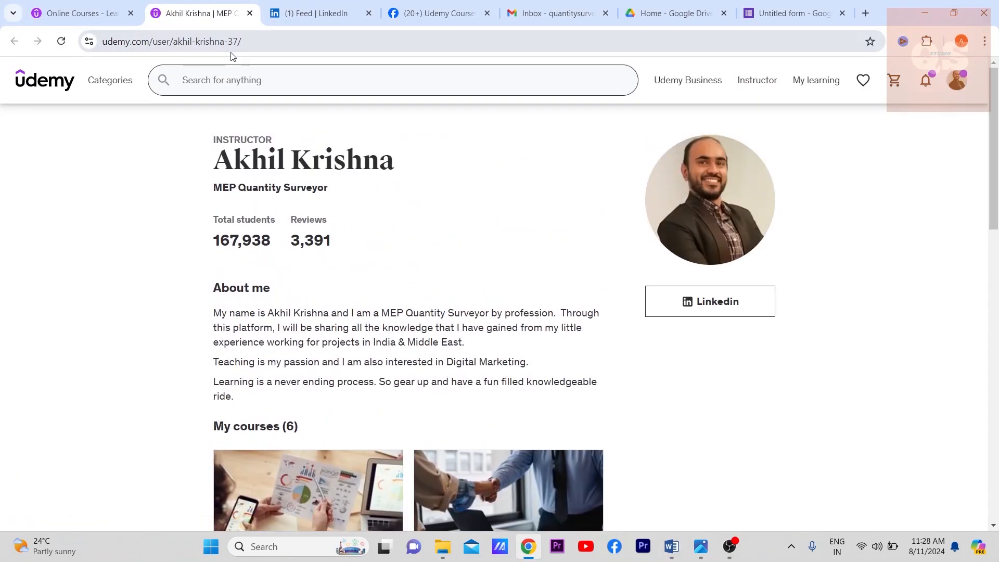
pyautogui.moveTo(542, 196)
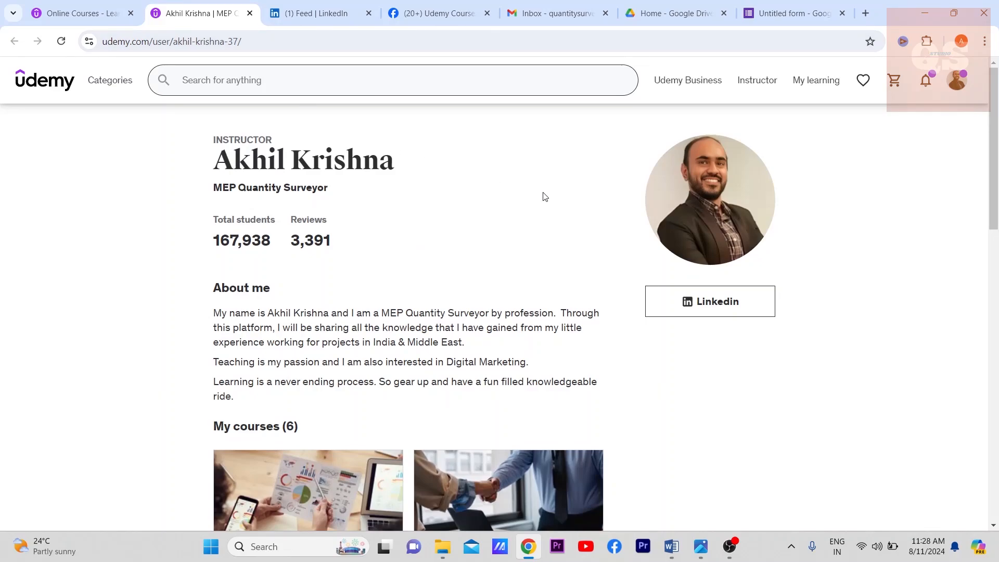
pyautogui.moveTo(513, 194)
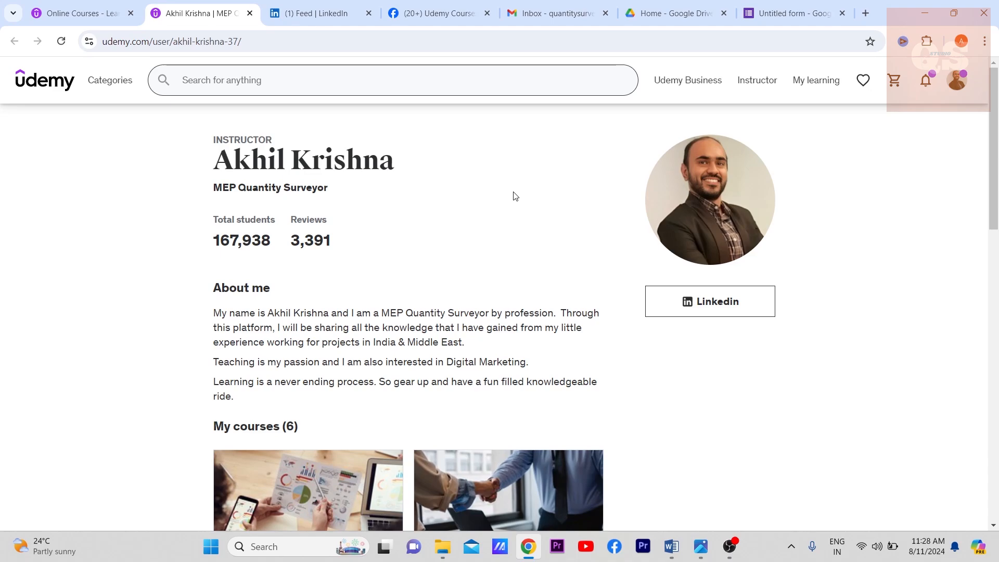
pyautogui.moveTo(519, 221)
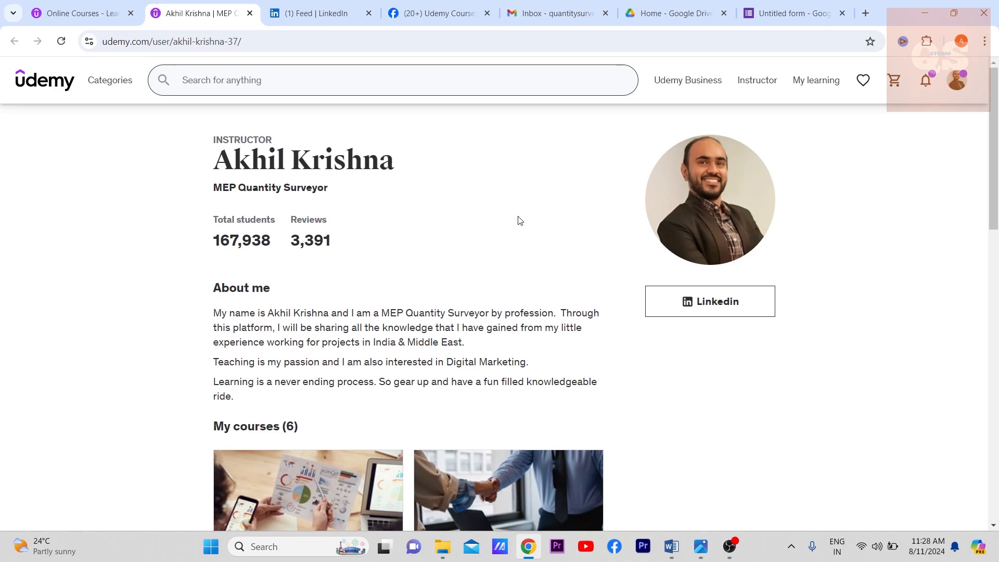
# Step: Scroll through all six courses and back to 167,938 students and 3,391 reviews
pyautogui.scroll(-3)
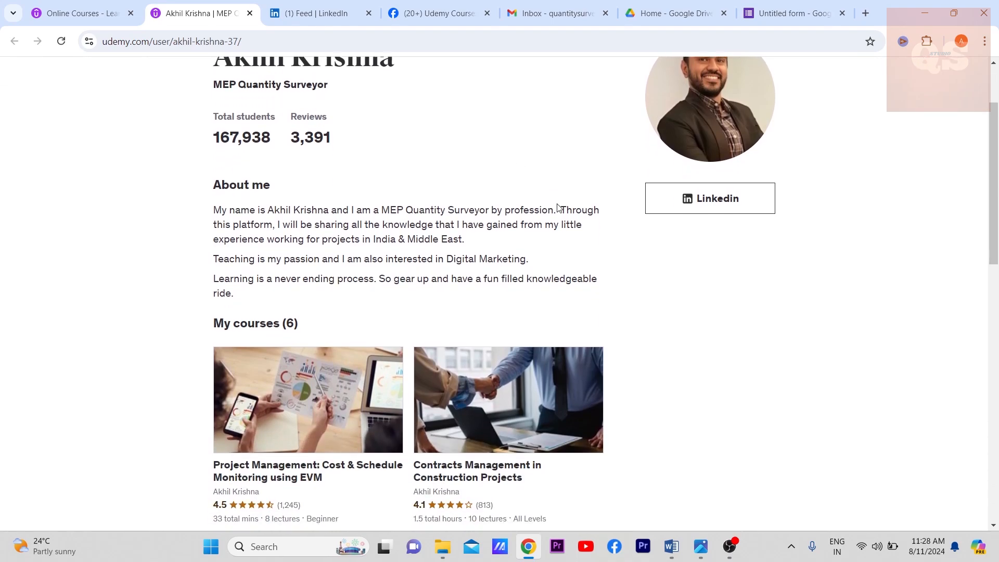
pyautogui.scroll(-3)
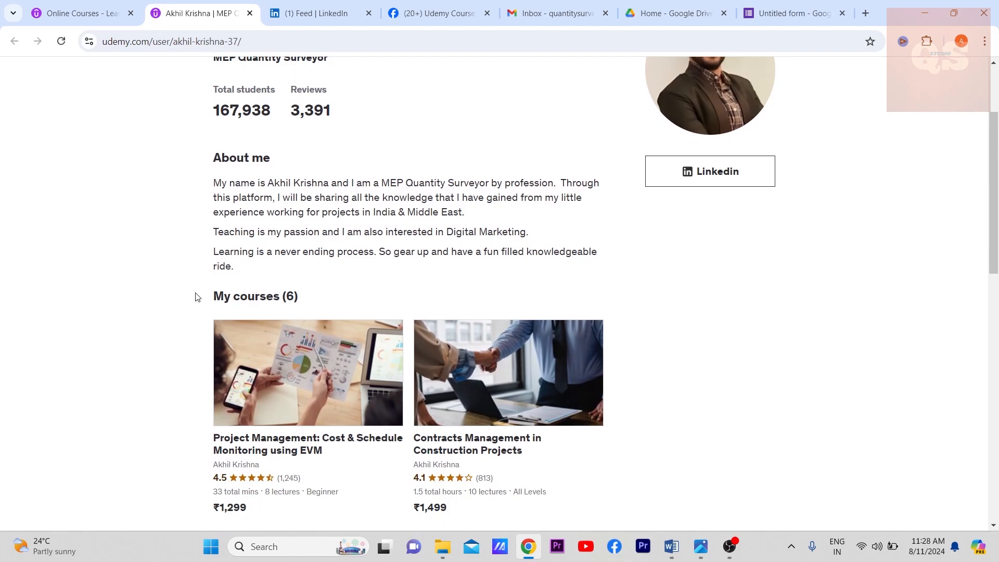
pyautogui.scroll(-3)
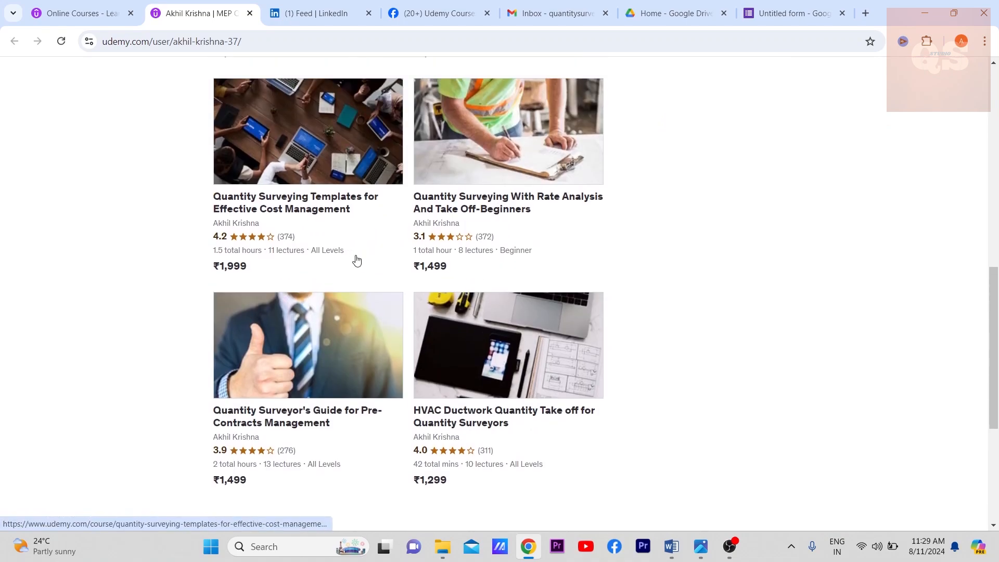
pyautogui.scroll(3)
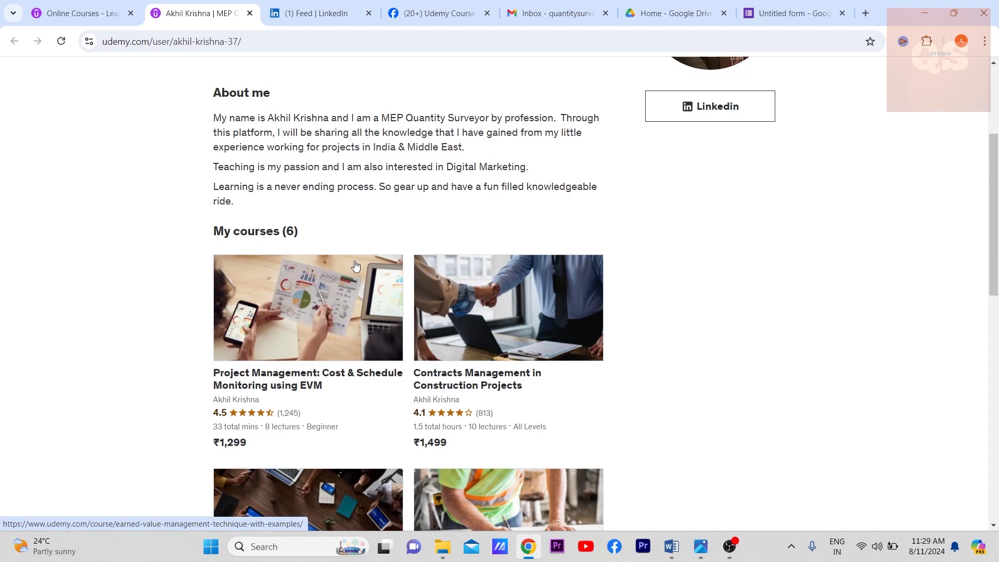
pyautogui.scroll(-3)
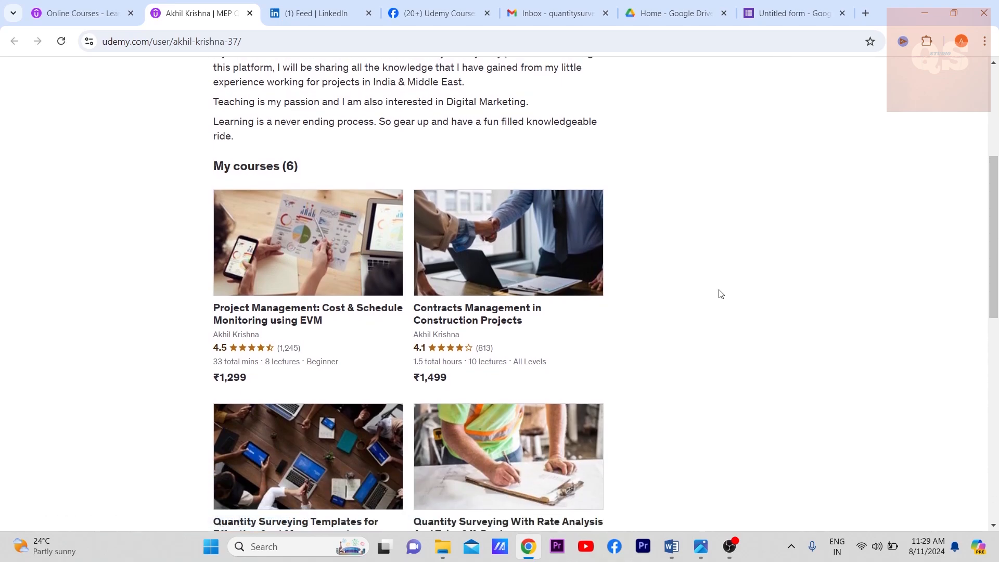
pyautogui.scroll(3)
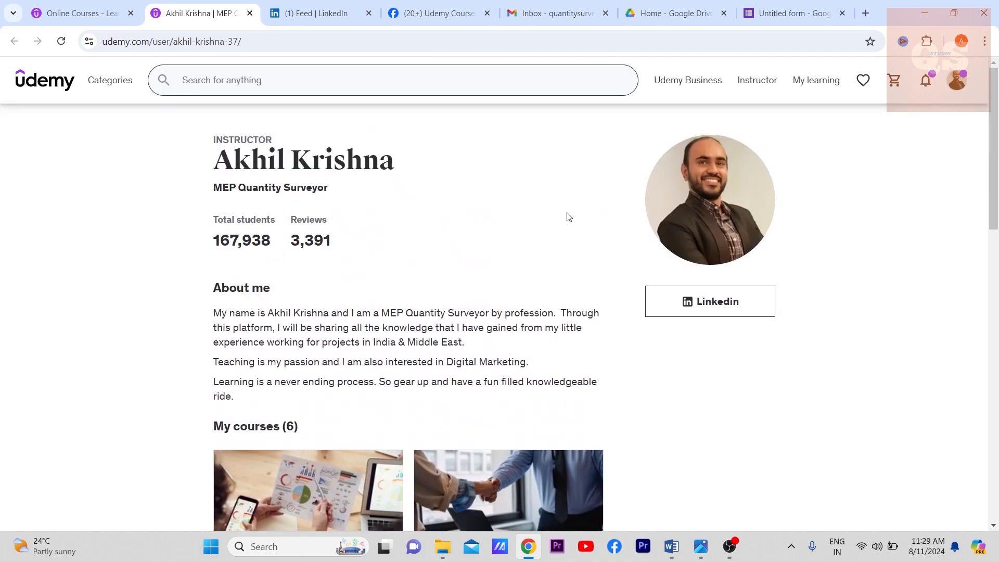